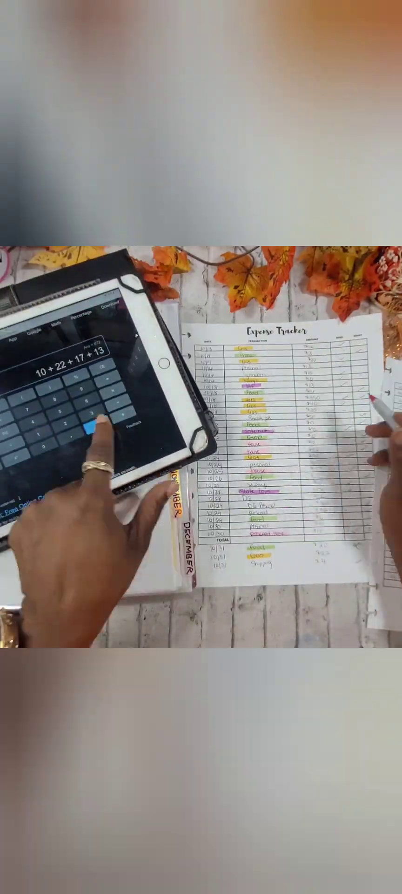
# Total 10 + 22 + 17 + 13 and clear the calculator to 0 for the next tracker page.
pyautogui.click(87, 430)
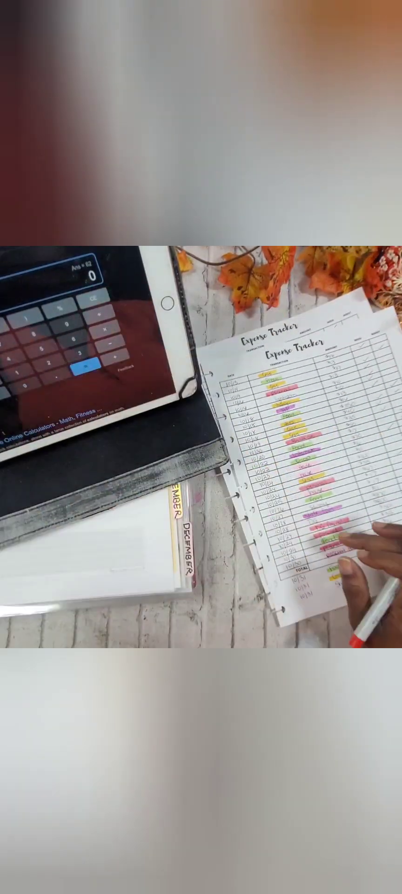